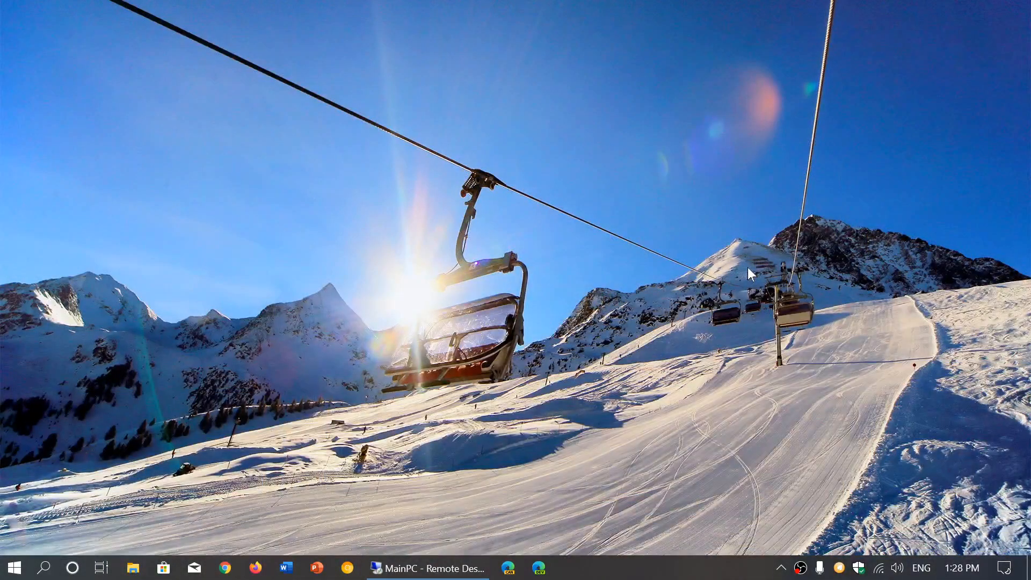
pyautogui.moveTo(887, 528)
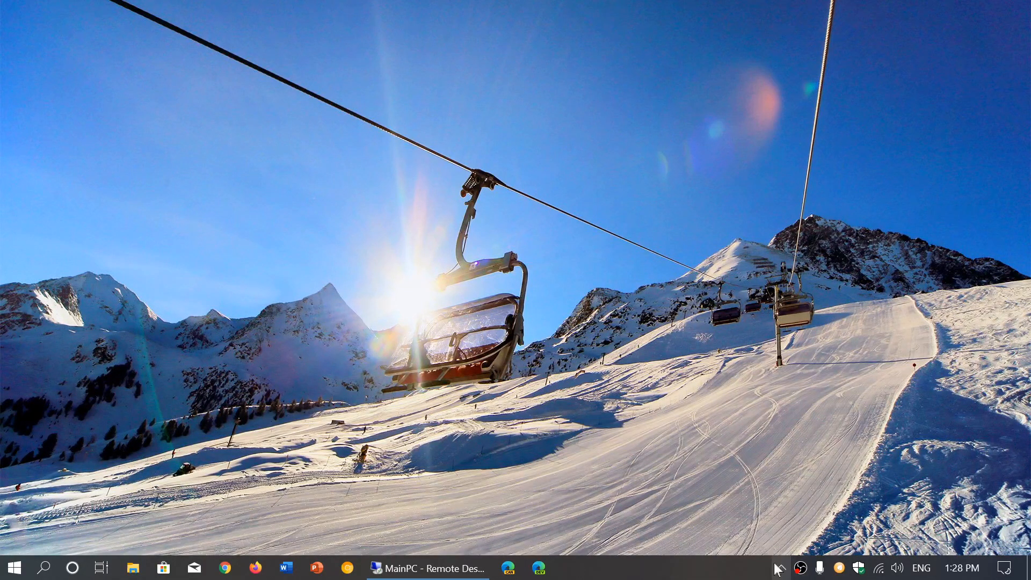
# Search for 'windows se', open Windows Security from the tray shield, and scroll the overview
pyautogui.click(782, 567)
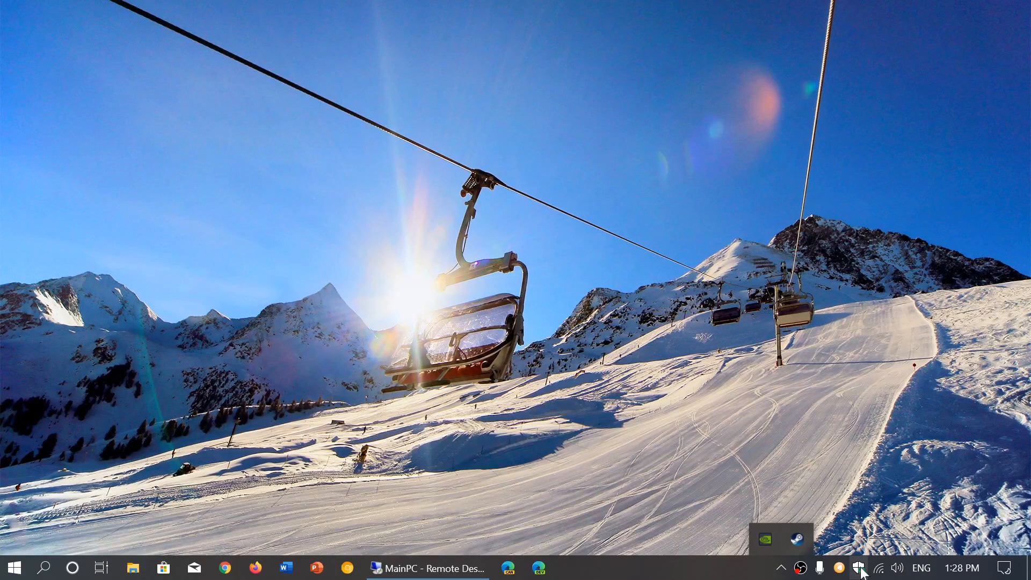
pyautogui.moveTo(859, 567)
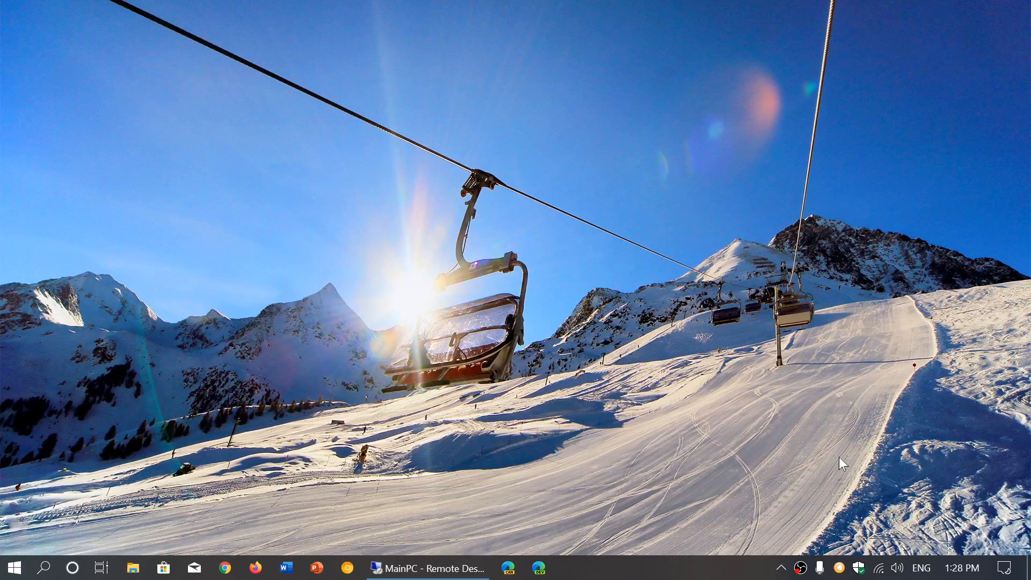
pyautogui.moveTo(888, 529)
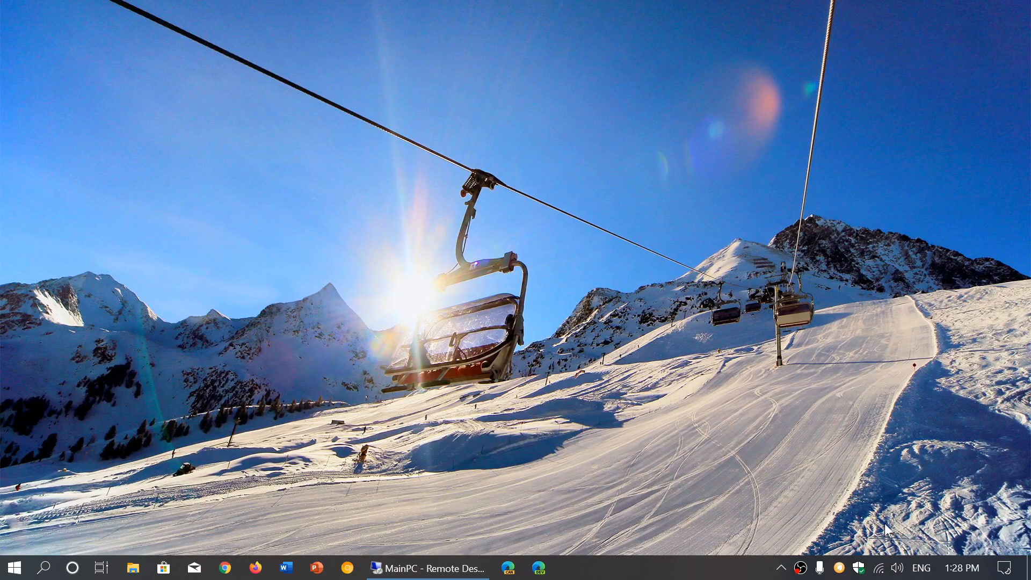
pyautogui.click(43, 567)
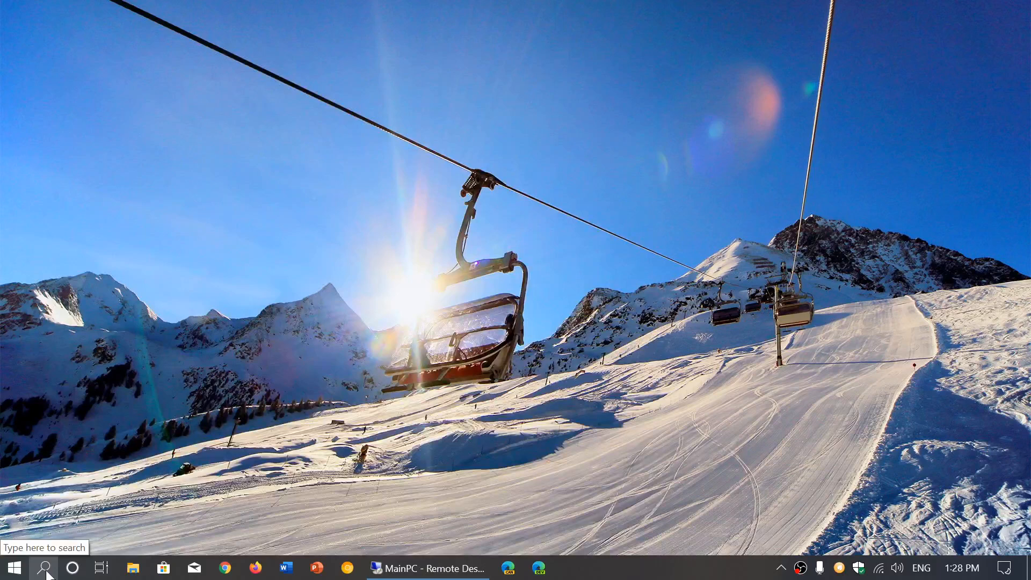
pyautogui.write('windowe')
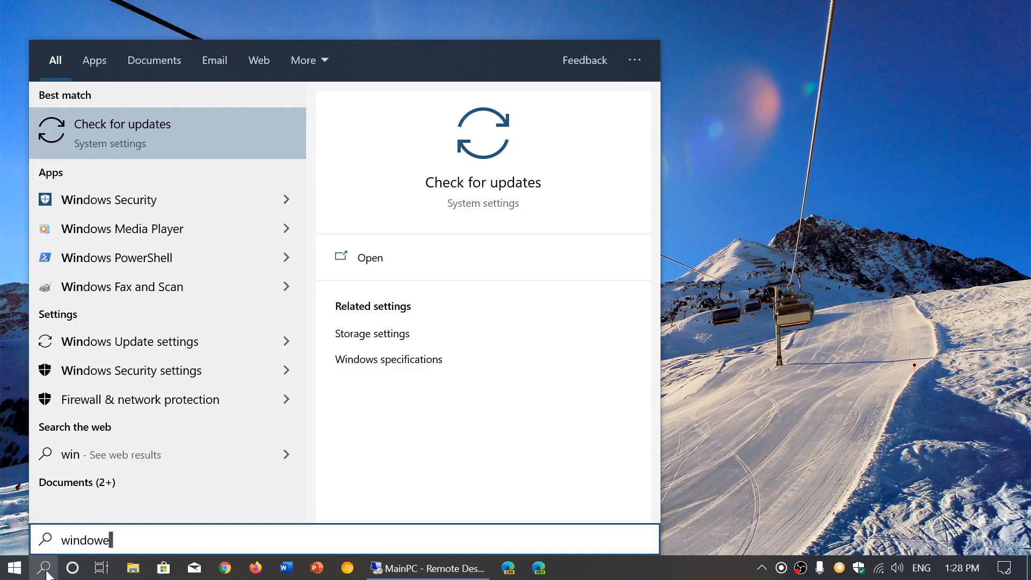
pyautogui.write('windows security')
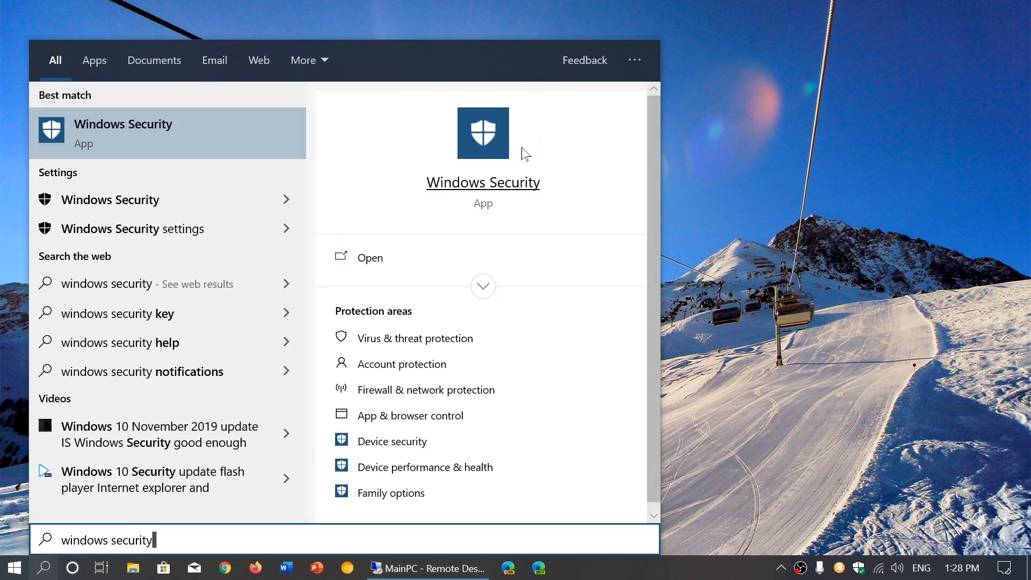
pyautogui.moveTo(842, 285)
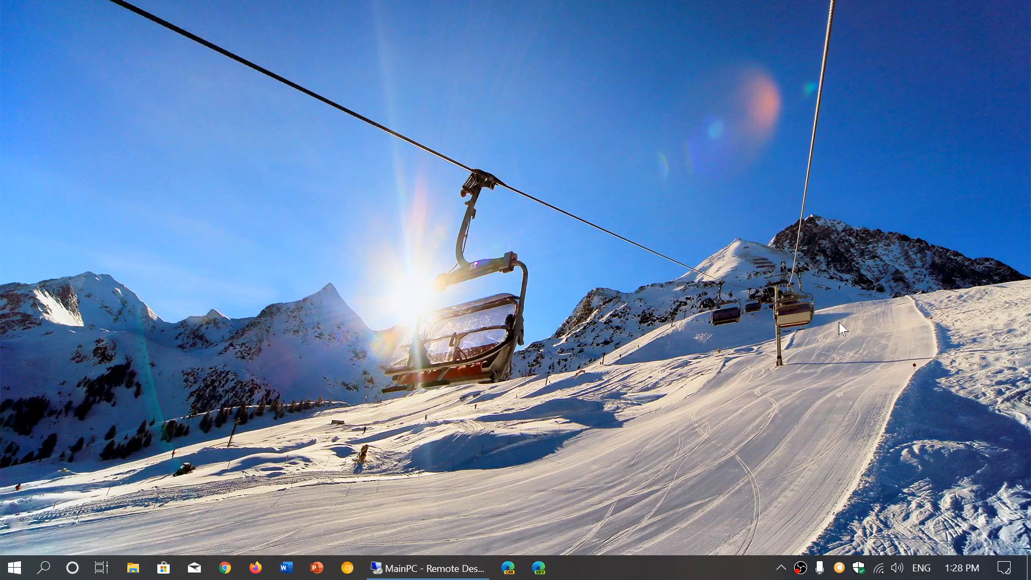
pyautogui.moveTo(906, 498)
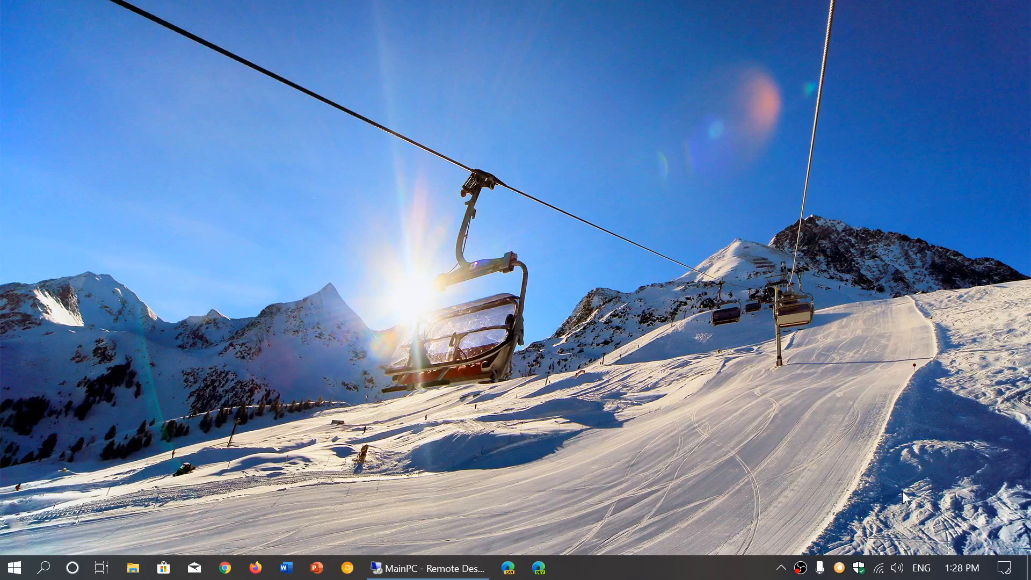
pyautogui.click(860, 568)
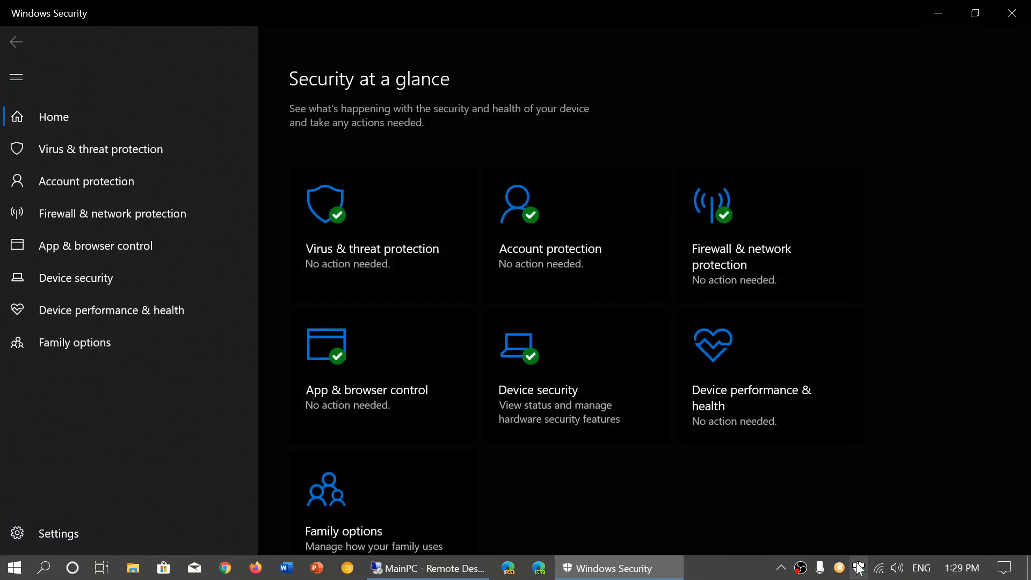
pyautogui.moveTo(881, 468)
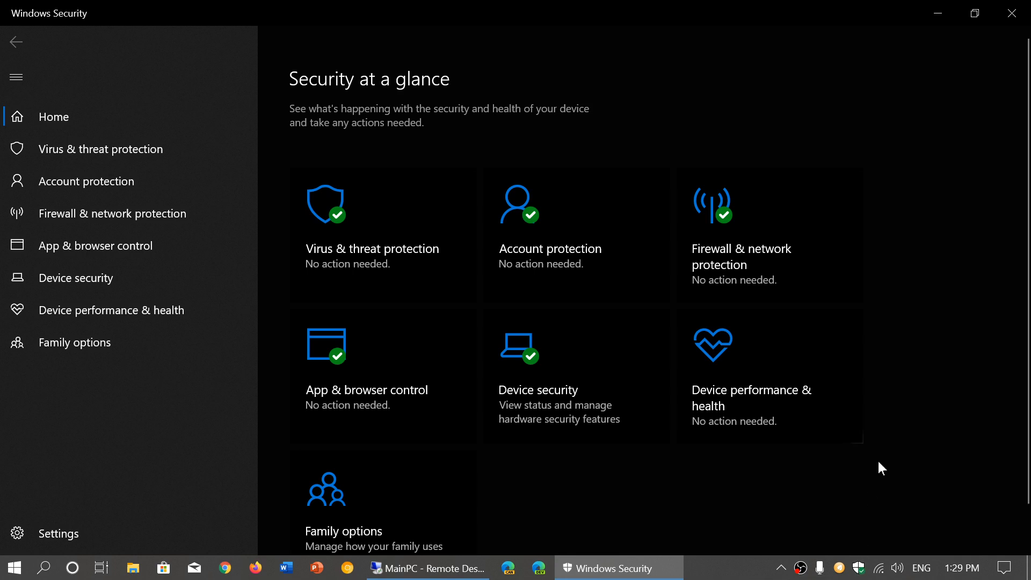
pyautogui.scroll(-3)
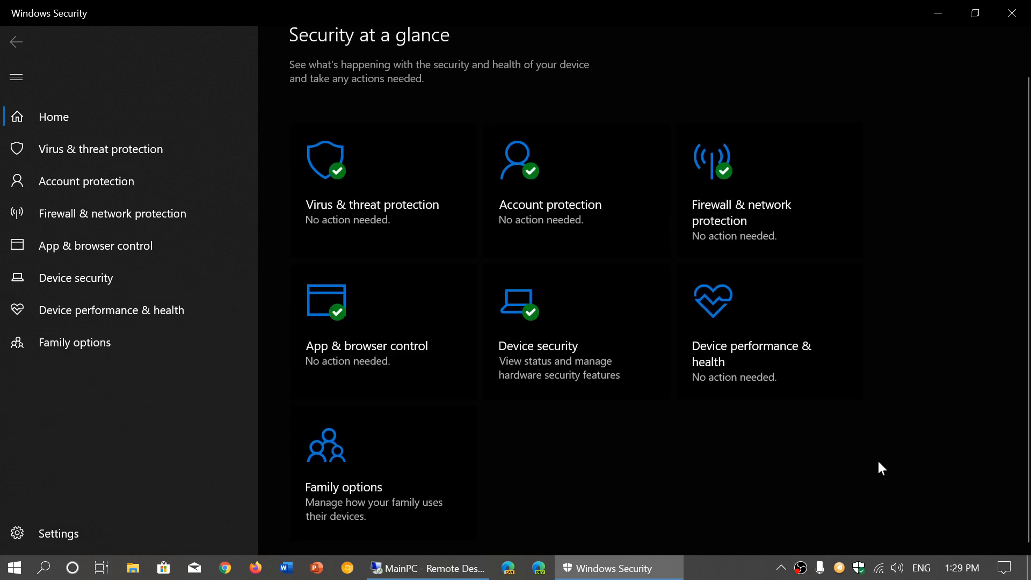
pyautogui.moveTo(360, 172)
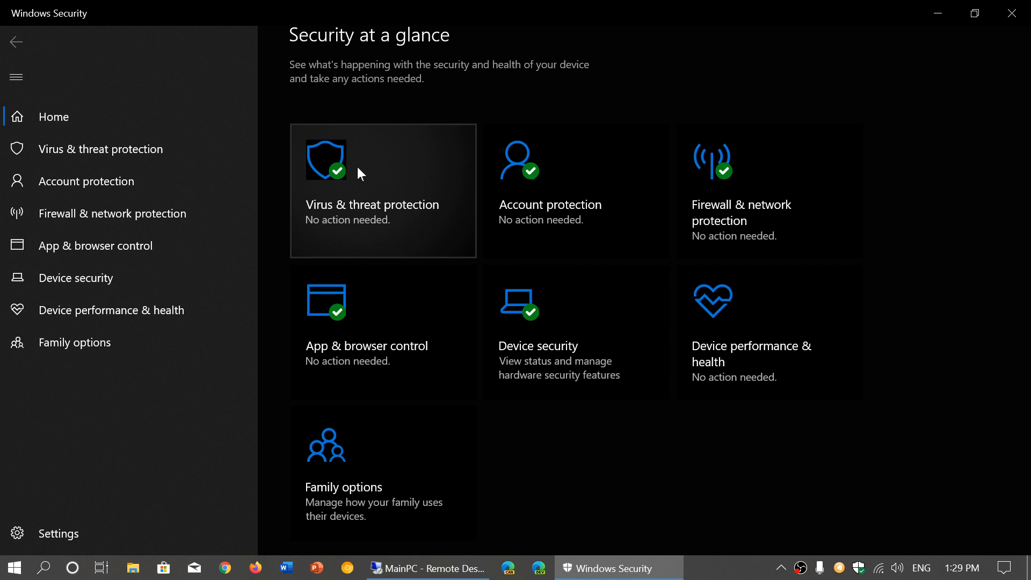
pyautogui.moveTo(549, 176)
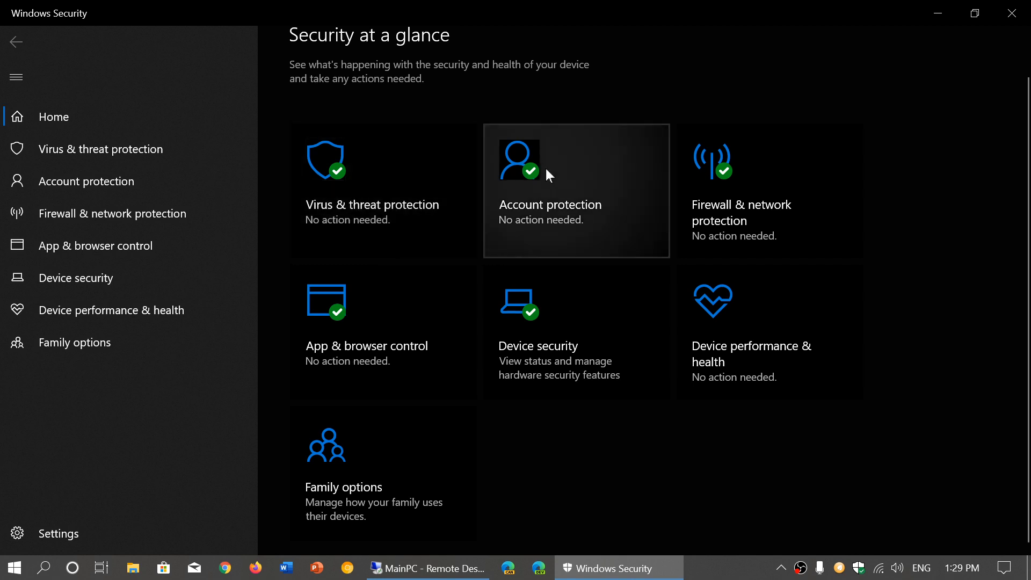
pyautogui.moveTo(579, 184)
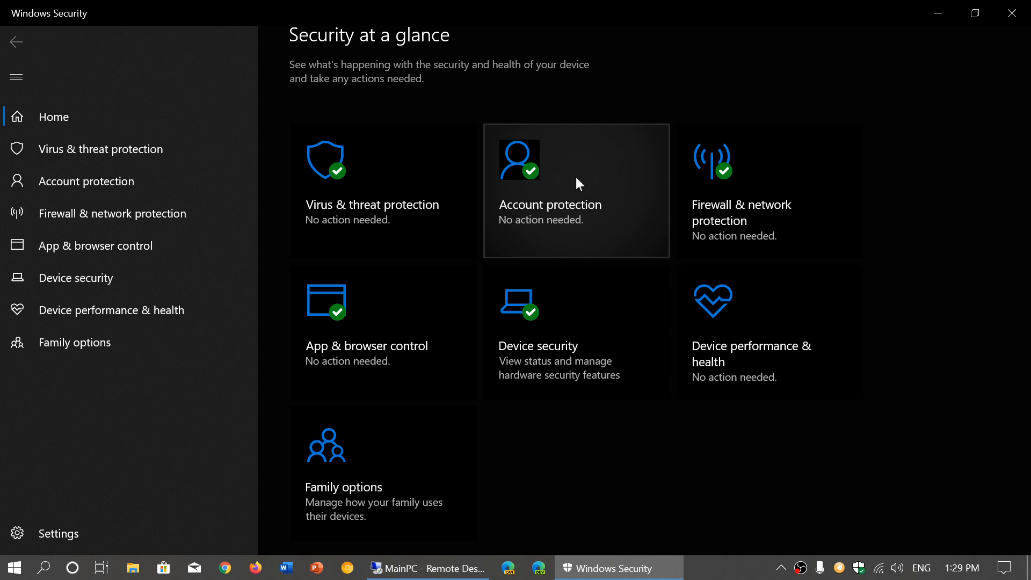
pyautogui.moveTo(795, 215)
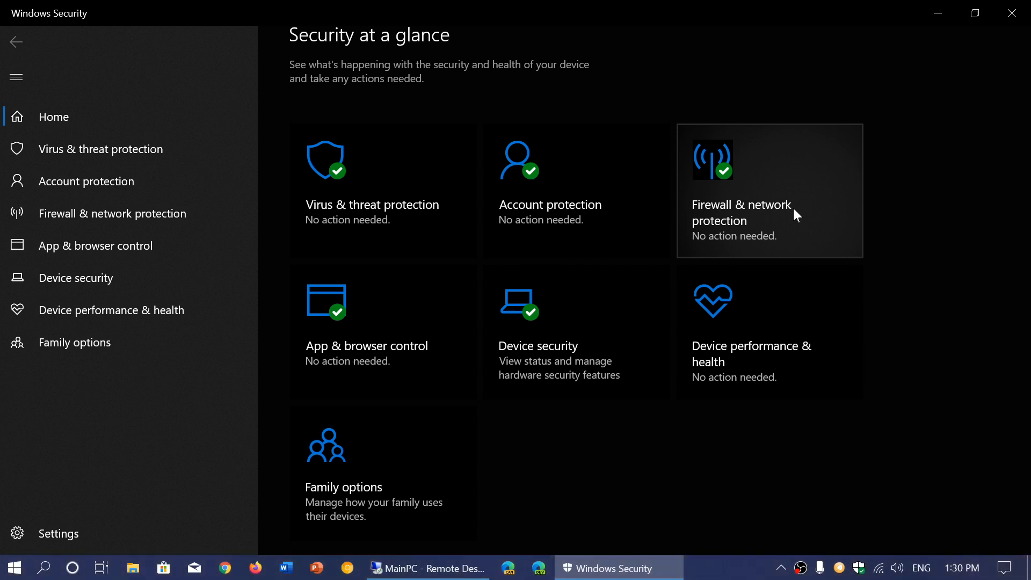
pyautogui.moveTo(408, 371)
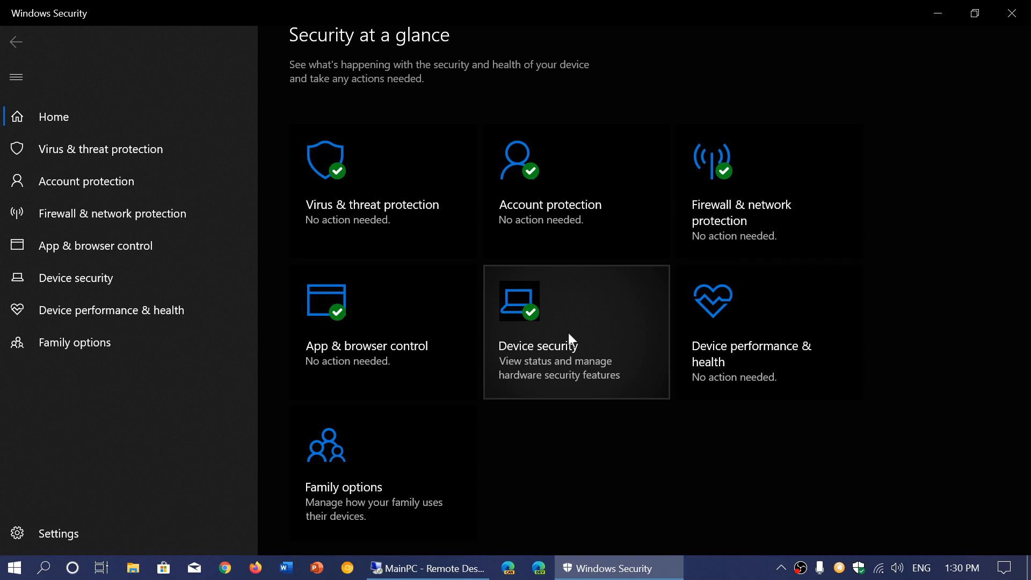
pyautogui.moveTo(770, 326)
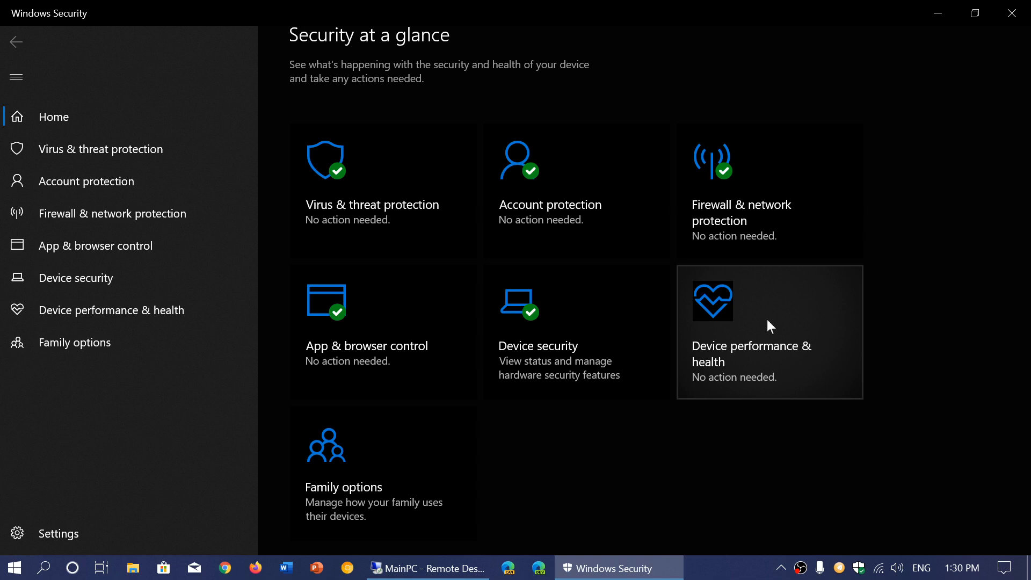
# Open the Device performance & health report from the Home page
pyautogui.click(768, 348)
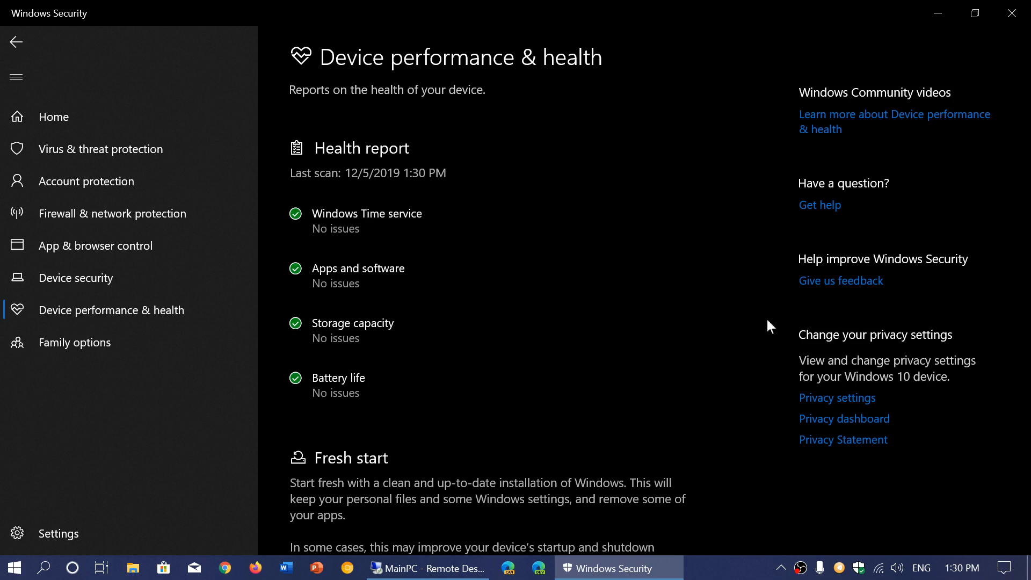
pyautogui.moveTo(17, 41)
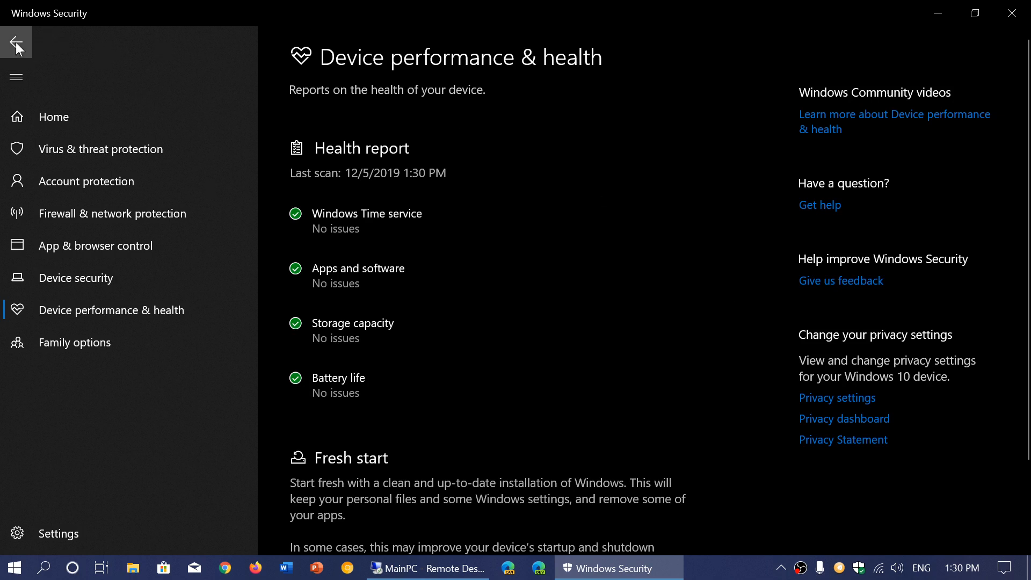
# Go back to the Security at a glance Home page
pyautogui.click(16, 42)
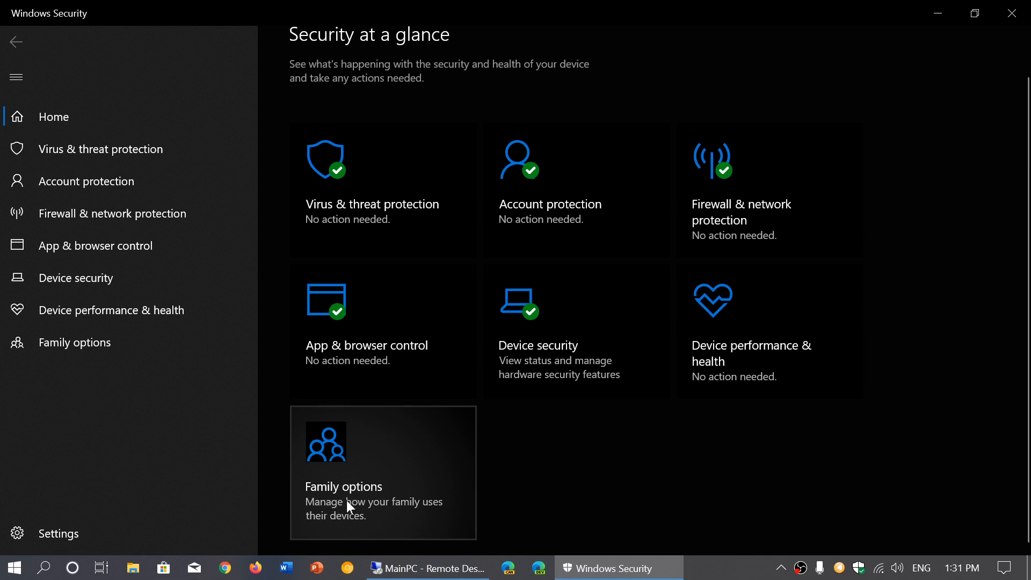
pyautogui.moveTo(752, 471)
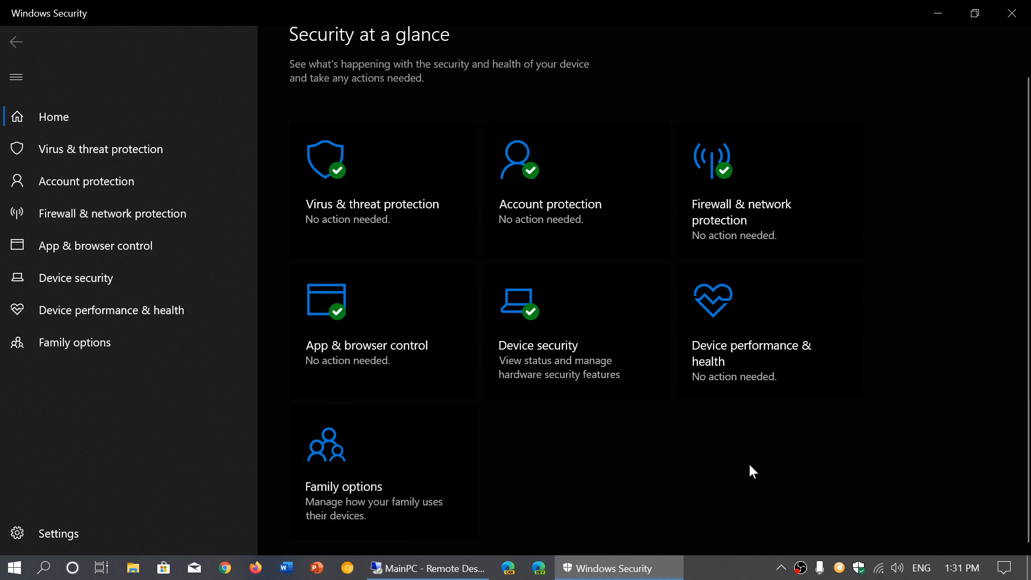